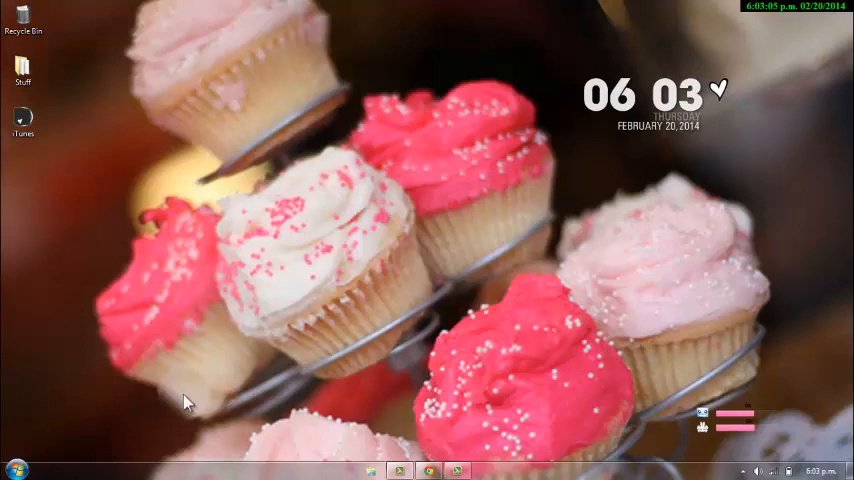
{"action": "mouse_move", "coordinate": [408, 228]}
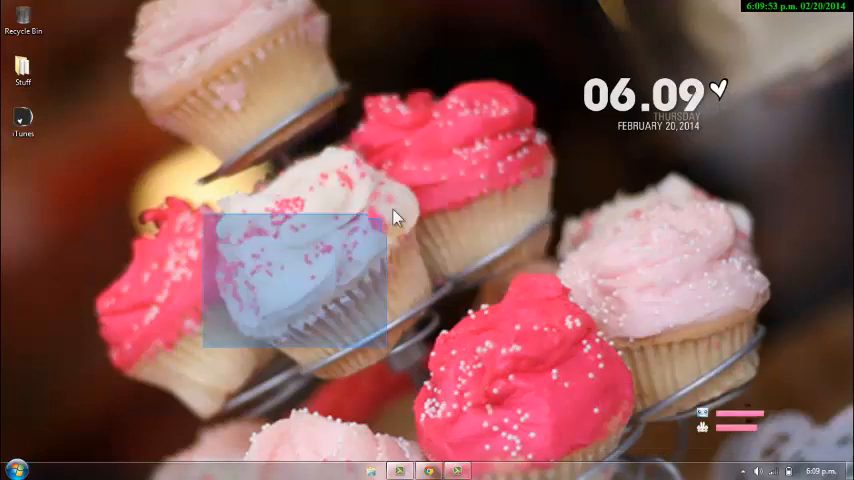
Step: Launch Disk Cleanup from the Start search ("dis") and let it scan drive C:
{"action": "double_click", "coordinate": [24, 20]}
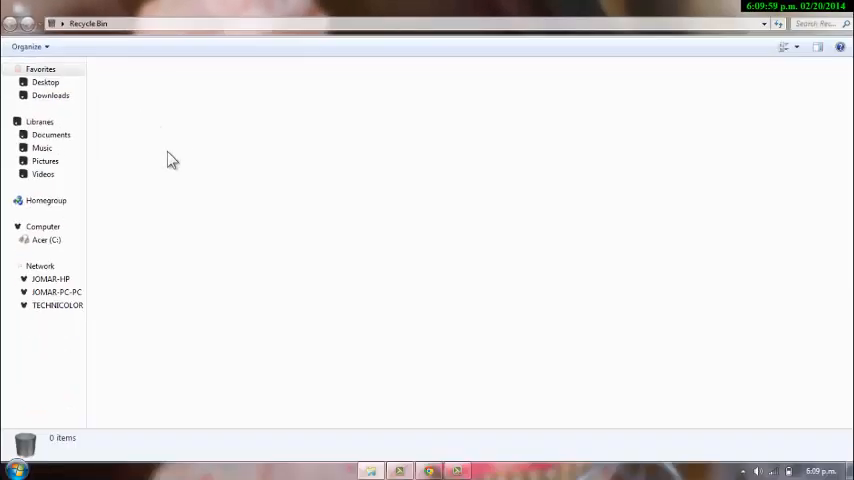
{"action": "mouse_move", "coordinate": [320, 152]}
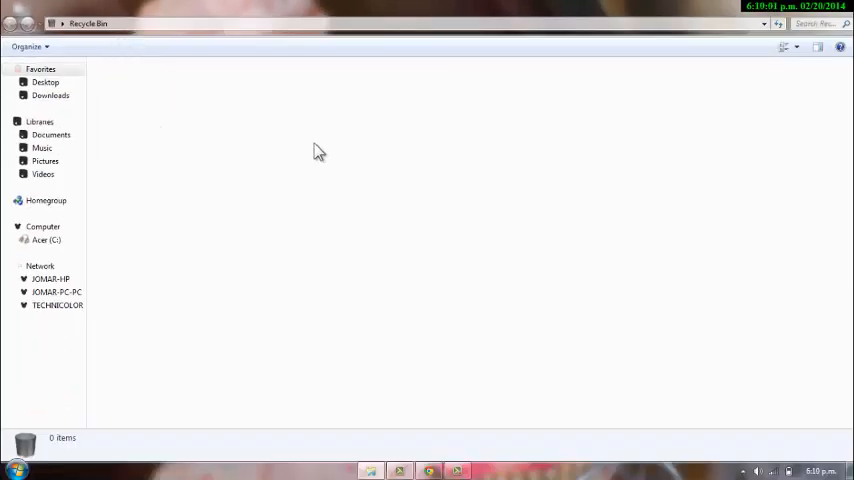
{"action": "mouse_move", "coordinate": [376, 158]}
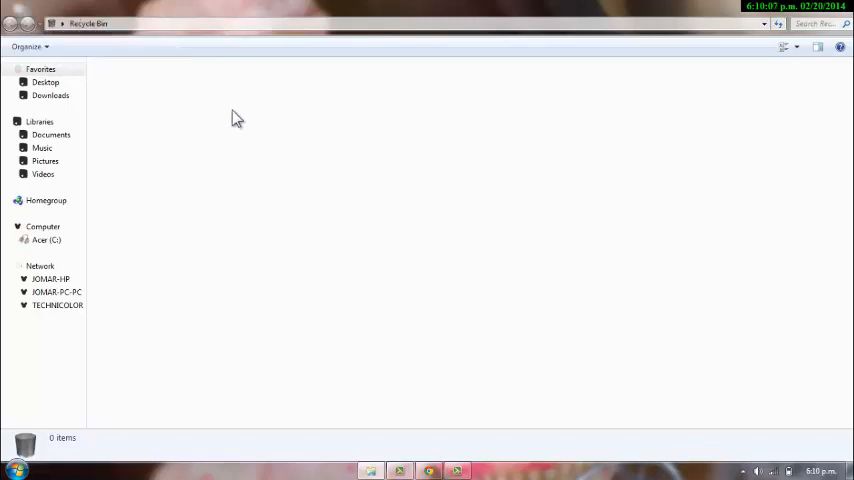
{"action": "mouse_move", "coordinate": [688, 104]}
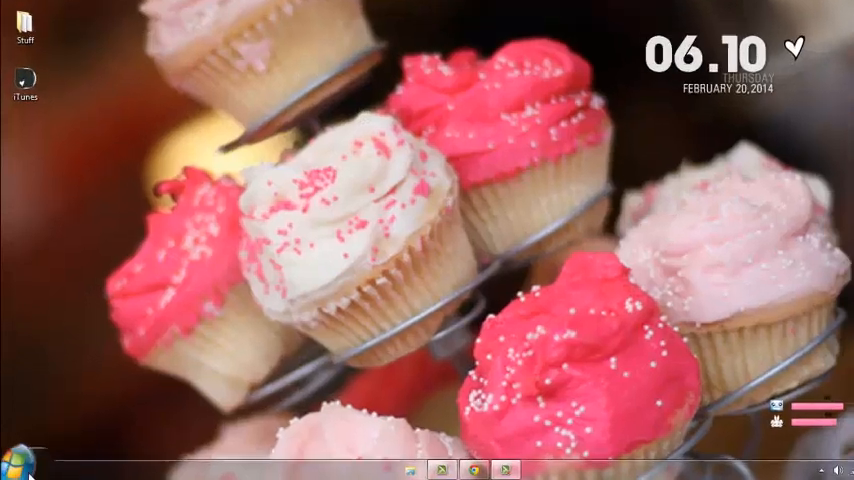
{"action": "left_click", "coordinate": [22, 464]}
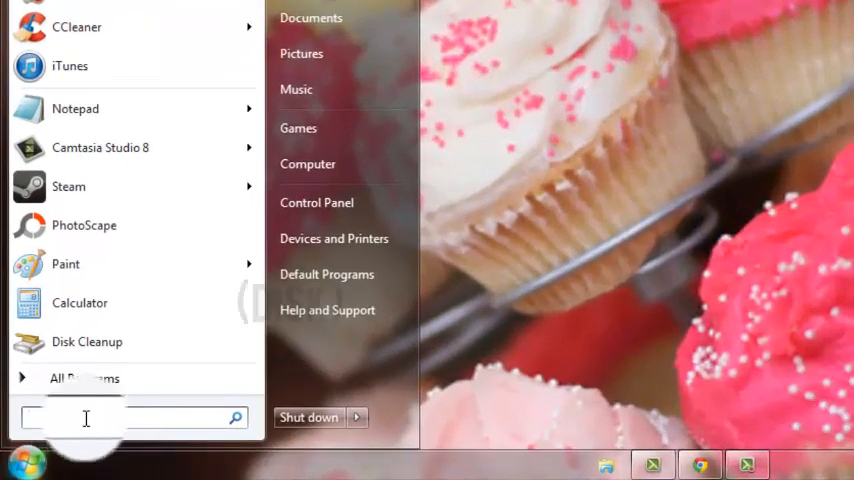
{"action": "type", "text": "dis"}
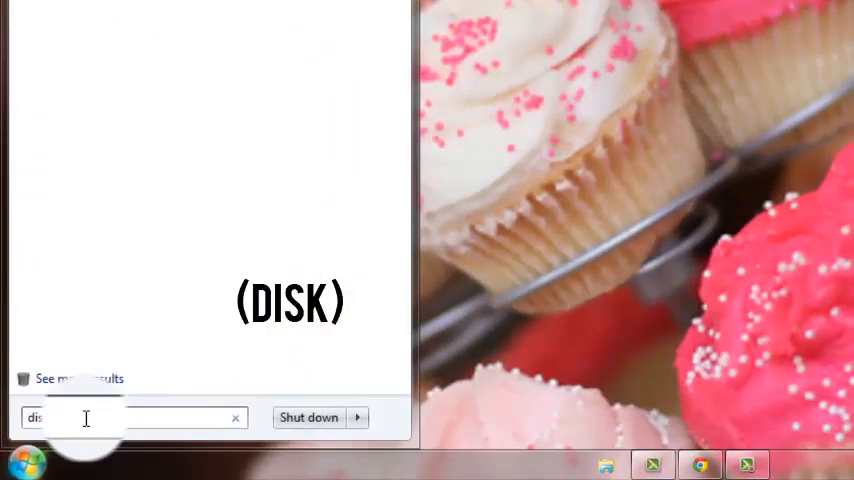
{"action": "type", "text": "dis"}
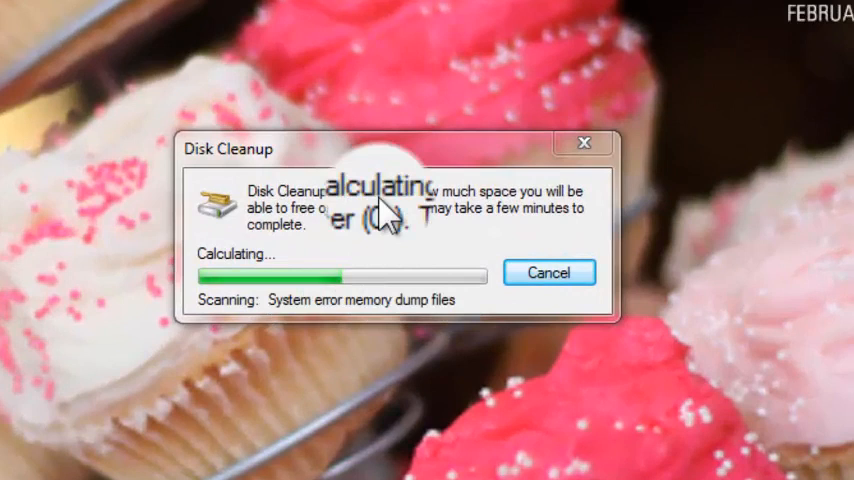
{"action": "mouse_move", "coordinate": [520, 430]}
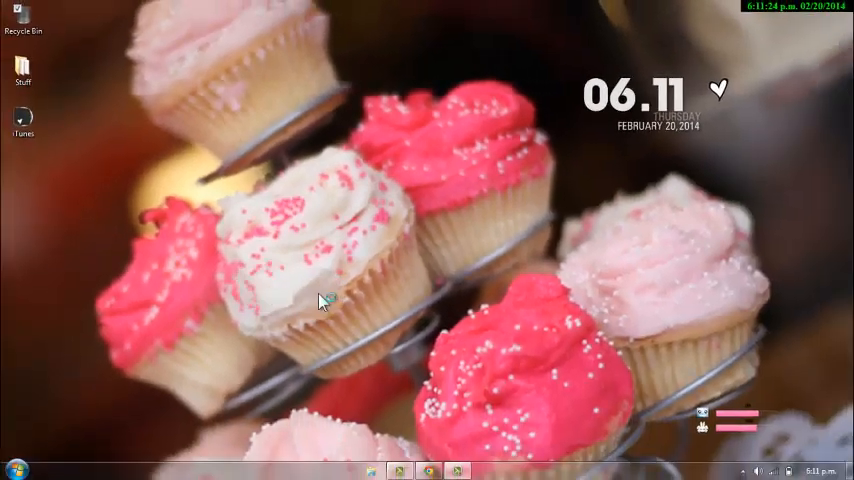
{"action": "mouse_move", "coordinate": [430, 304]}
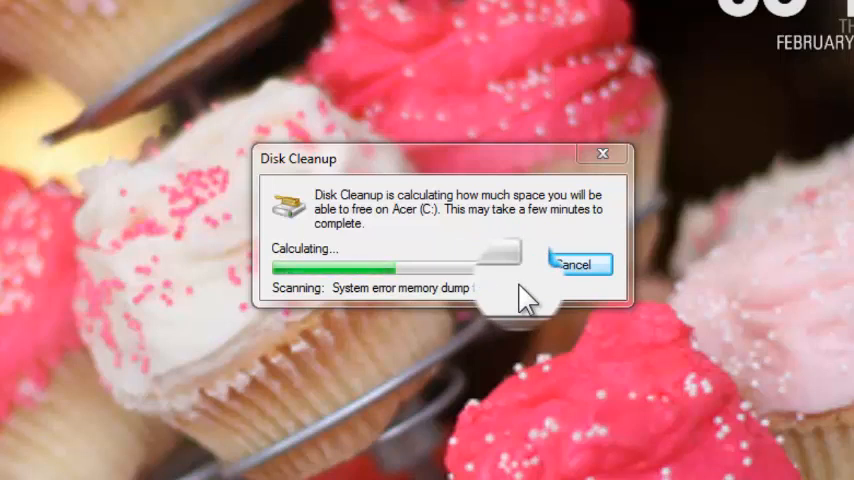
{"action": "mouse_move", "coordinate": [692, 110]}
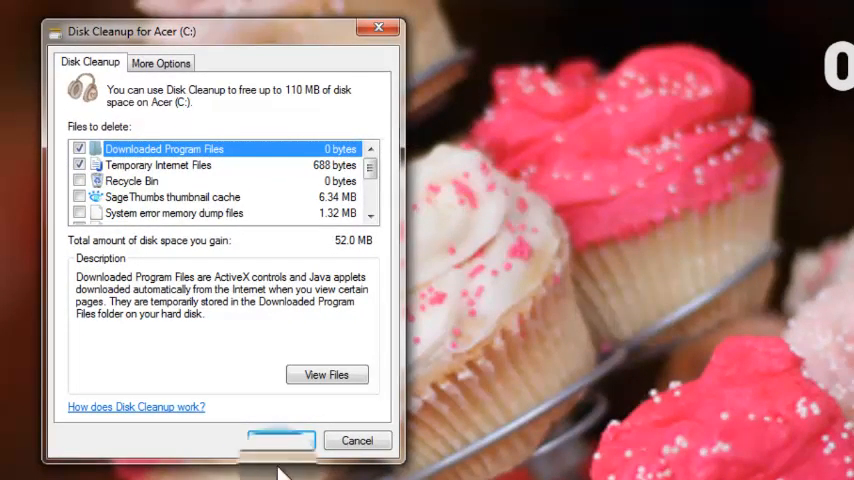
Step: Confirm permanently deleting the checked 52.0 MB of files from C:
{"action": "left_click", "coordinate": [280, 440]}
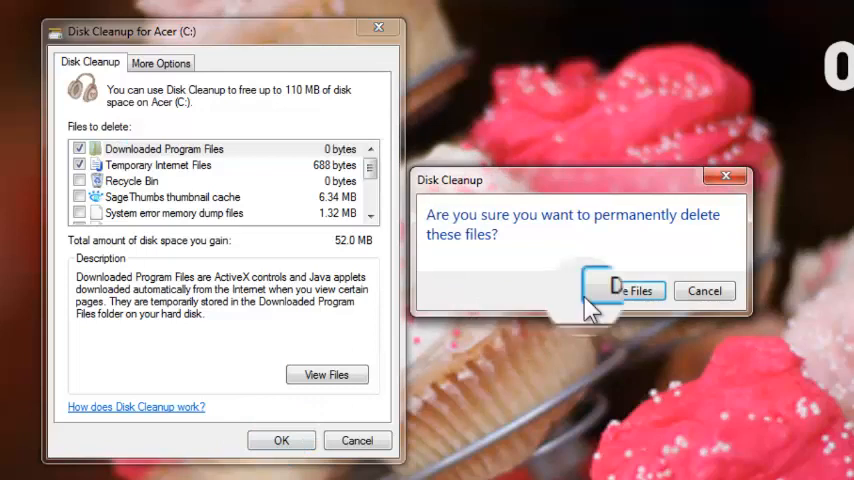
{"action": "left_click", "coordinate": [628, 290]}
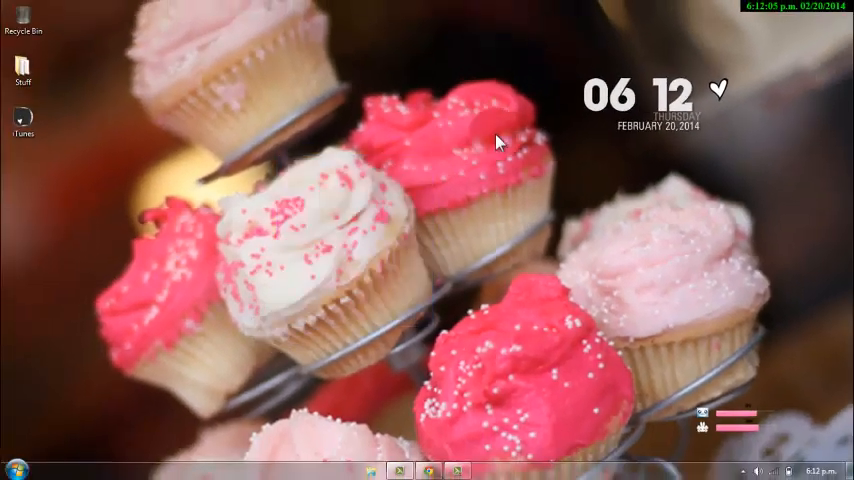
{"action": "mouse_move", "coordinate": [144, 316]}
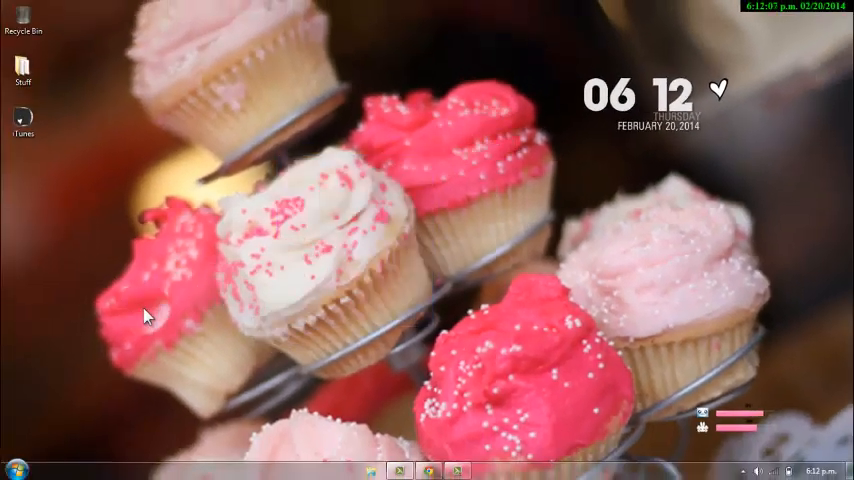
Step: Launch Disk Defragmenter from the Start search ("disk"), run it on C: and close it
{"action": "left_click", "coordinate": [16, 470]}
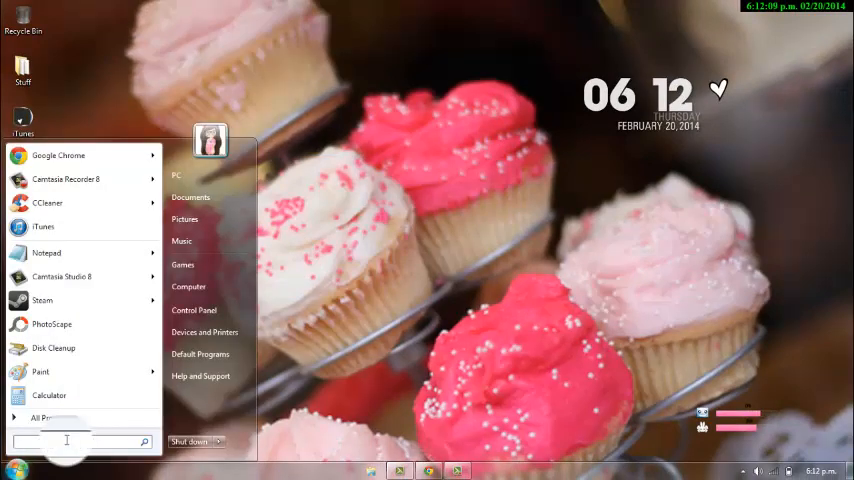
{"action": "type", "text": "disk"}
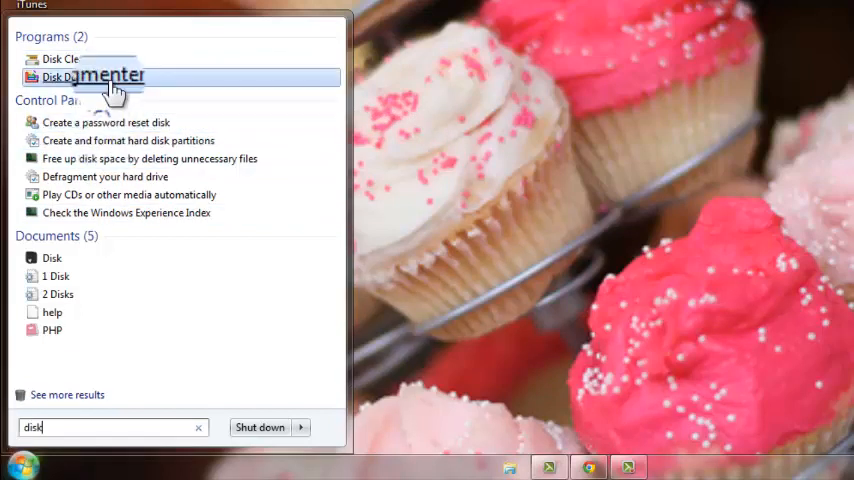
{"action": "left_click", "coordinate": [96, 76]}
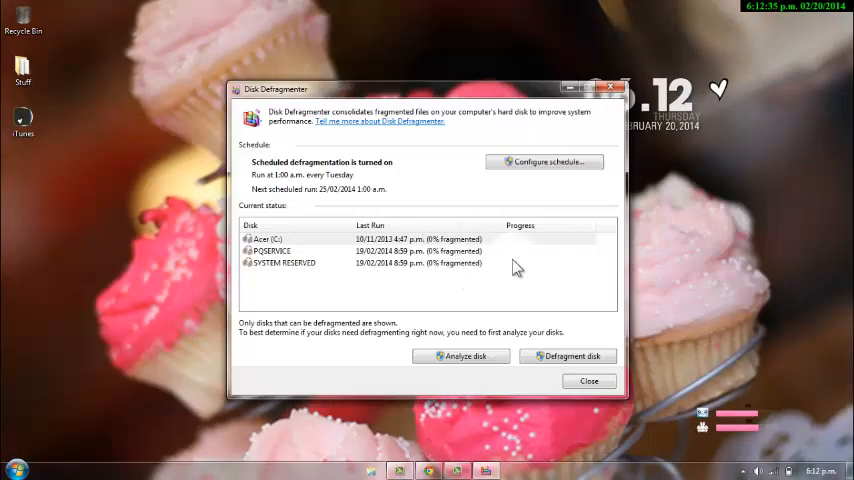
{"action": "mouse_move", "coordinate": [568, 356]}
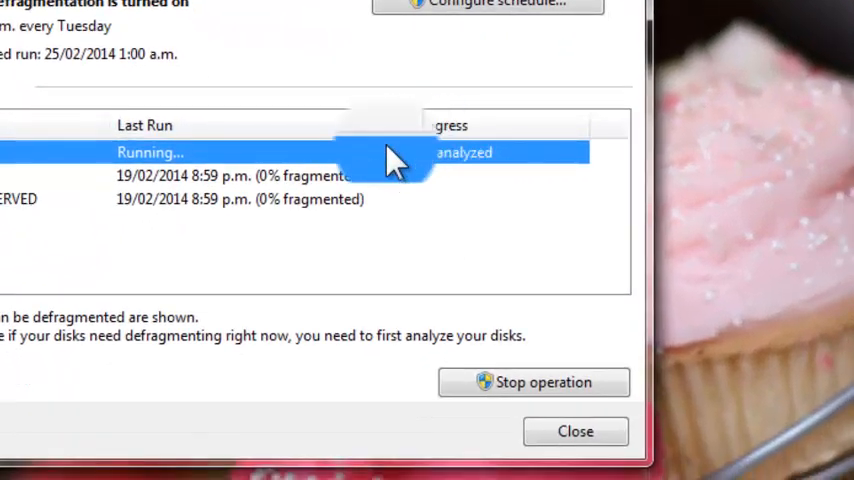
{"action": "left_click", "coordinate": [532, 382]}
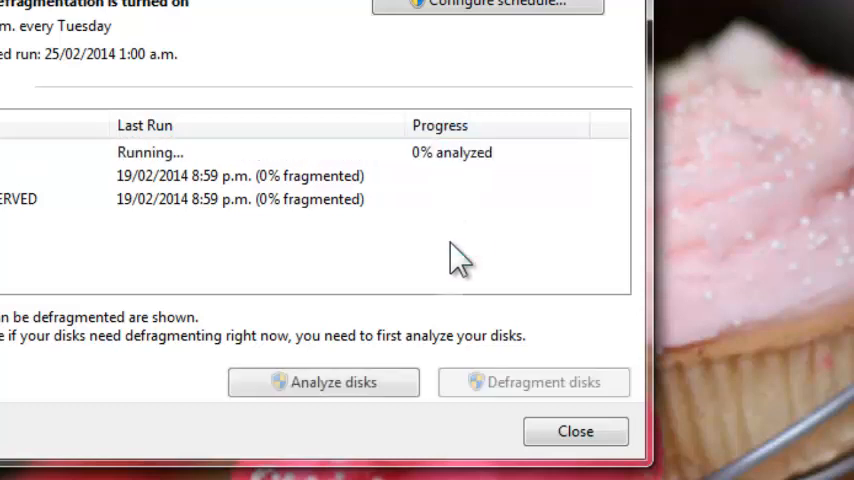
{"action": "left_click", "coordinate": [324, 382]}
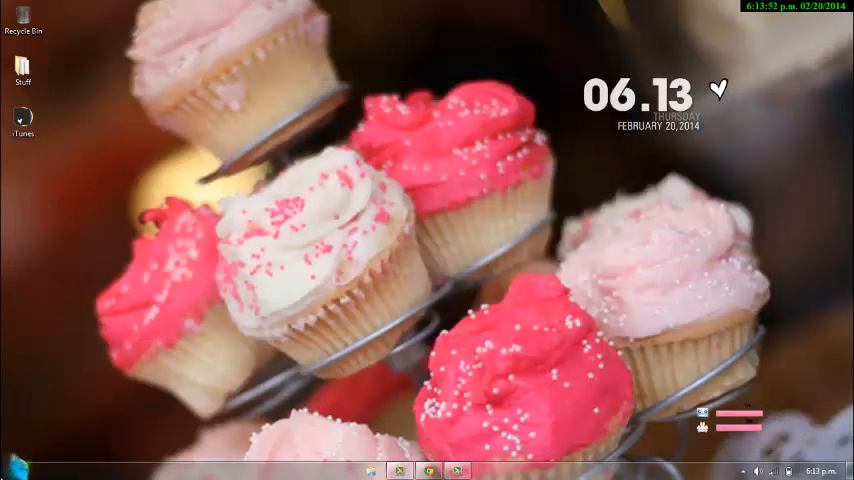
Step: Launch CCleaner from its folder in the Start menu
{"action": "left_click", "coordinate": [12, 468]}
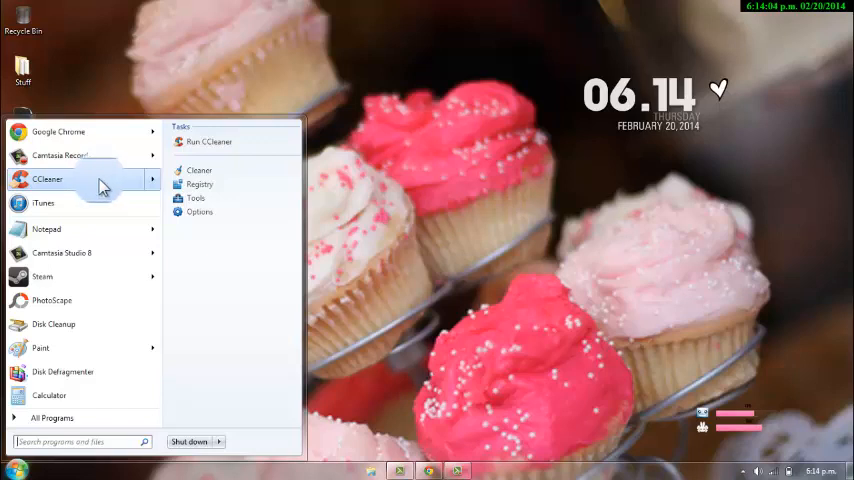
{"action": "mouse_move", "coordinate": [110, 186]}
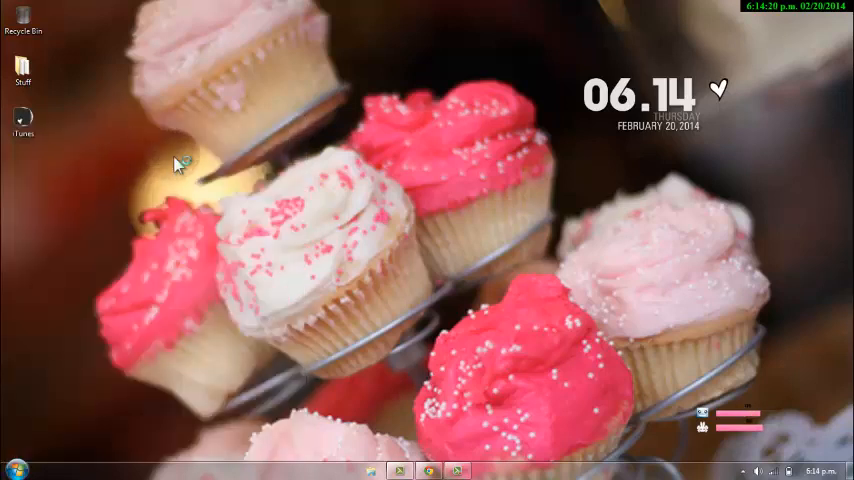
{"action": "mouse_move", "coordinate": [220, 192]}
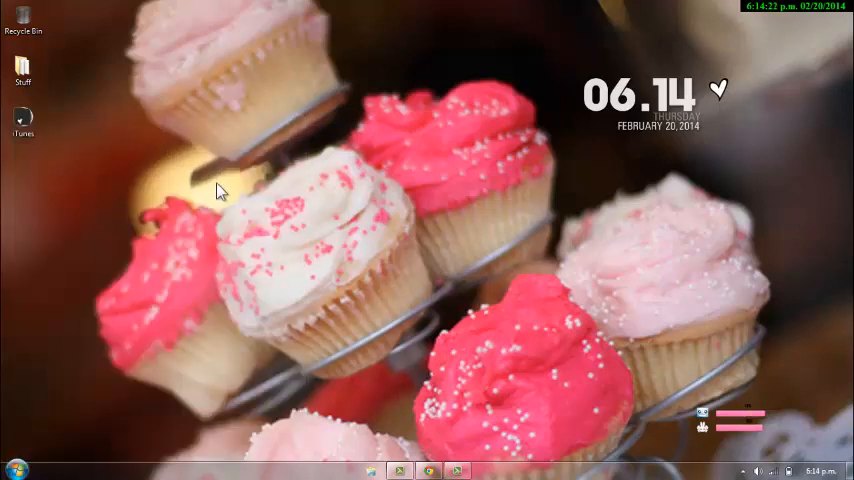
{"action": "left_click", "coordinate": [486, 470]}
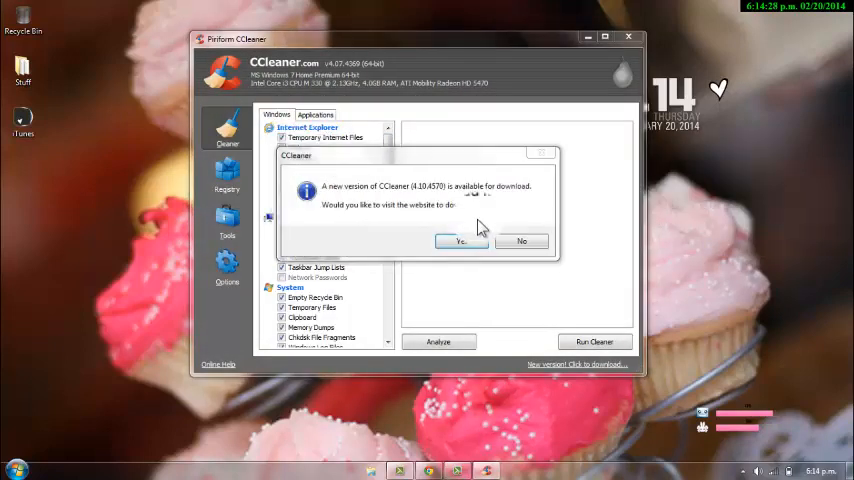
Step: Decline the update prompt and review the checked items on the Windows and Applications lists
{"action": "left_click", "coordinate": [522, 240]}
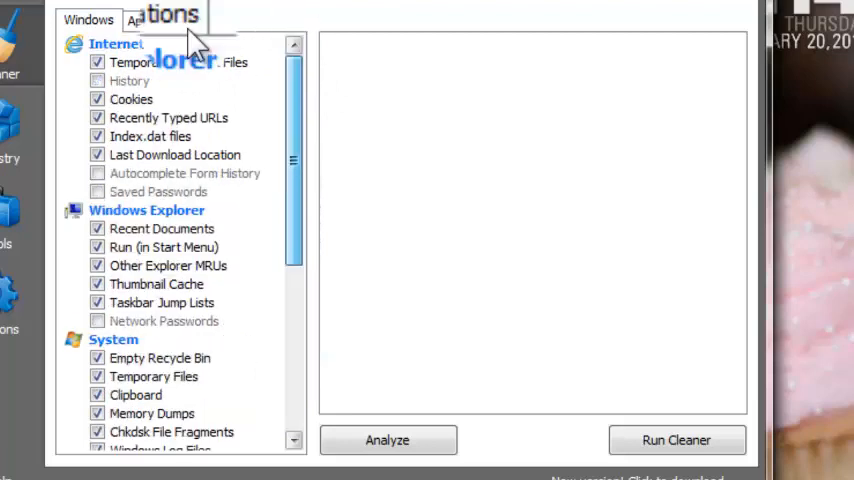
{"action": "left_click", "coordinate": [160, 20]}
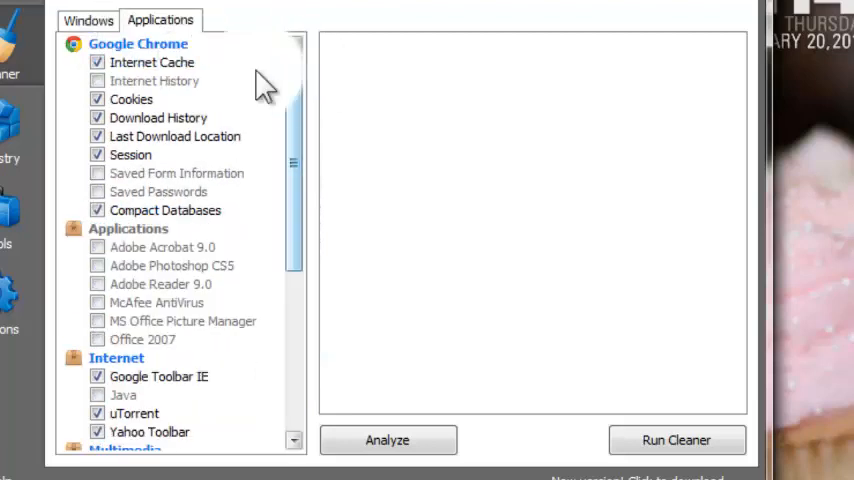
{"action": "mouse_move", "coordinate": [234, 200]}
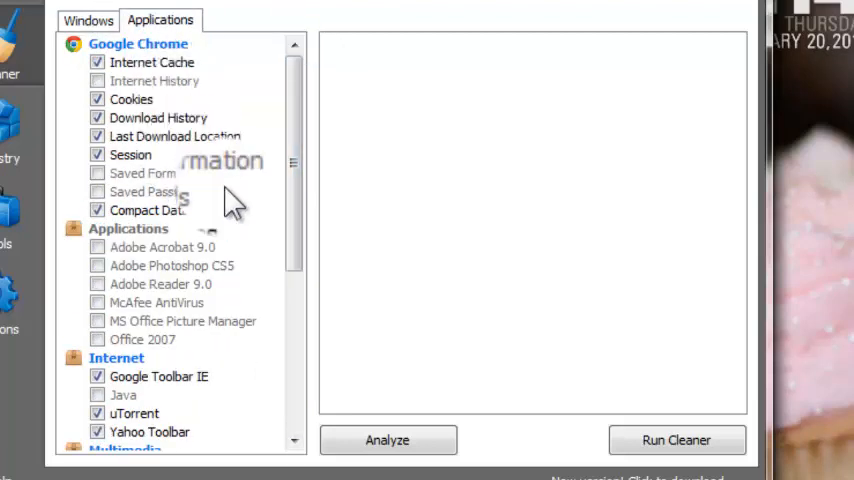
{"action": "scroll", "scroll_direction": "down", "scroll_amount": 3}
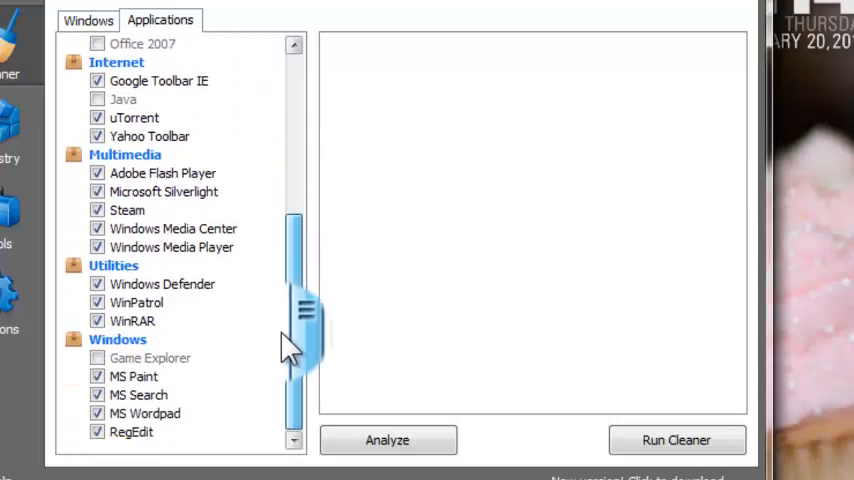
{"action": "left_click", "coordinate": [88, 20]}
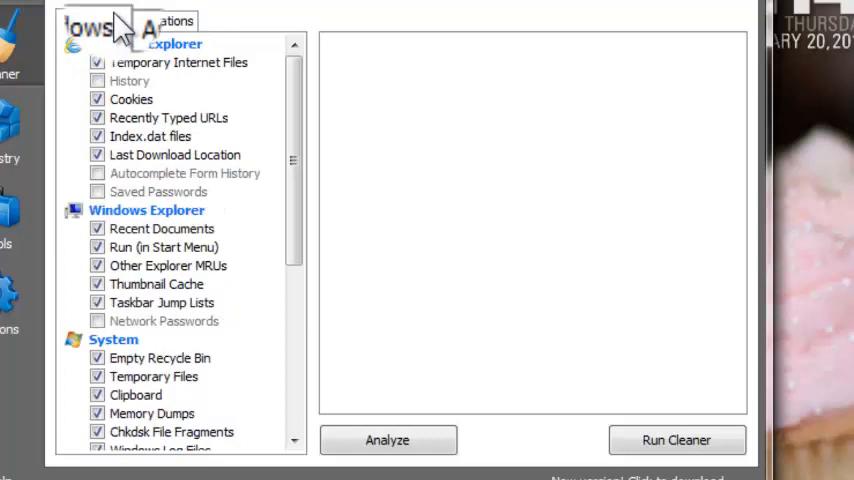
{"action": "left_click", "coordinate": [160, 20]}
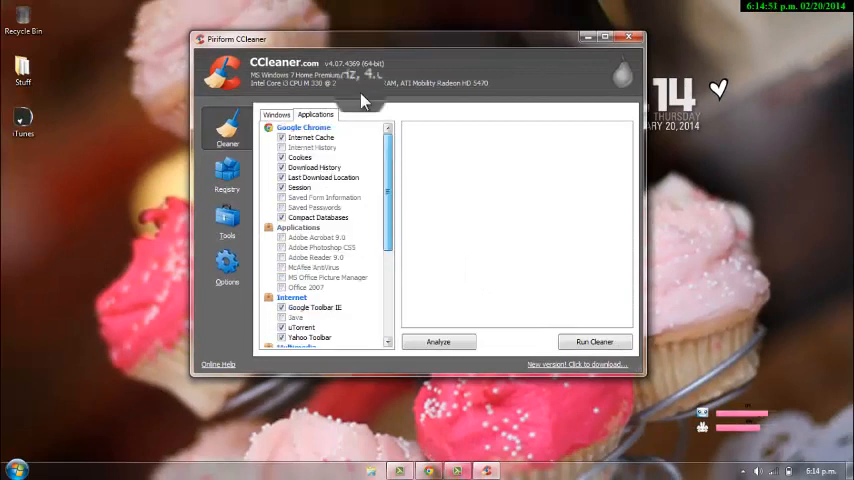
Step: Run the cleaner, confirm permanent deletion, and close CCleaner after Cleaning Complete
{"action": "left_click", "coordinate": [594, 340]}
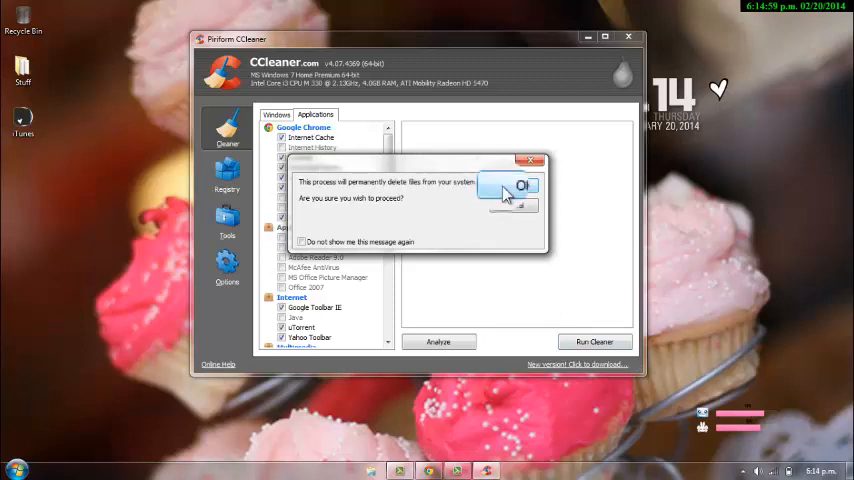
{"action": "left_click", "coordinate": [508, 188]}
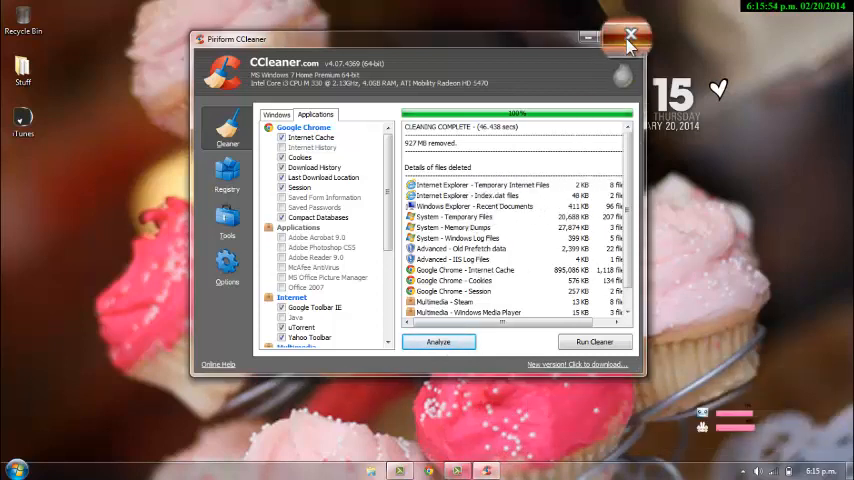
{"action": "left_click", "coordinate": [630, 38]}
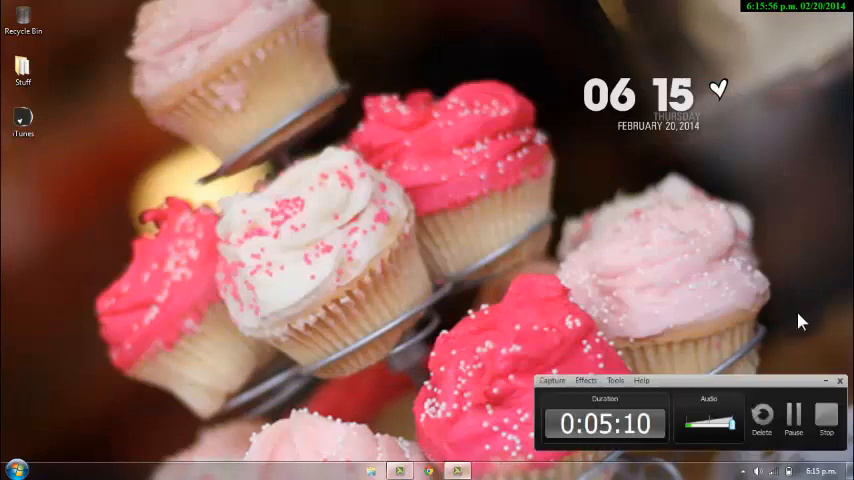
{"action": "left_click", "coordinate": [16, 470]}
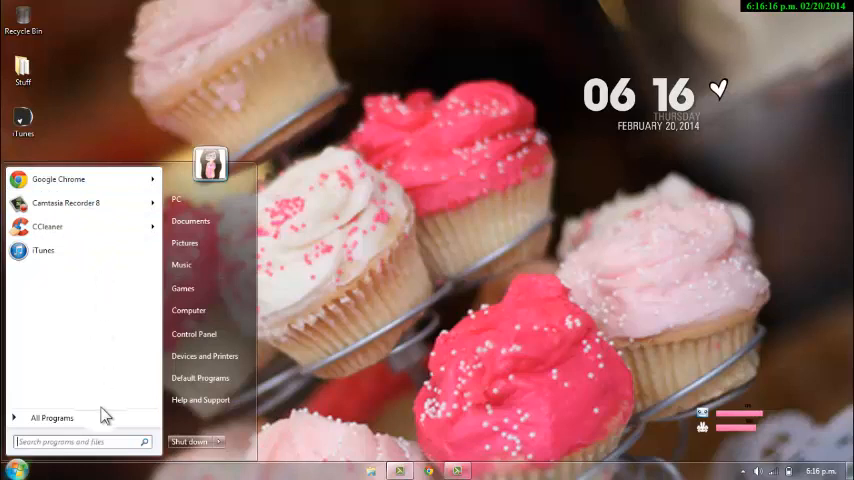
{"action": "mouse_move", "coordinate": [124, 272]}
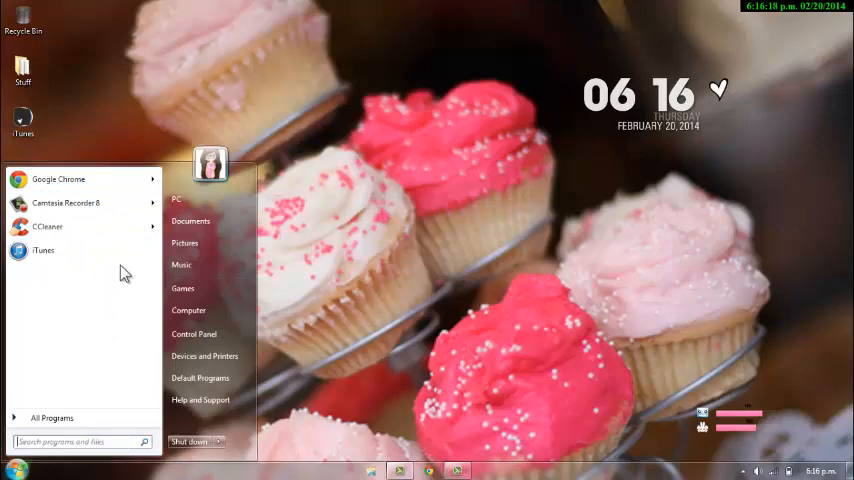
{"action": "mouse_move", "coordinate": [80, 272]}
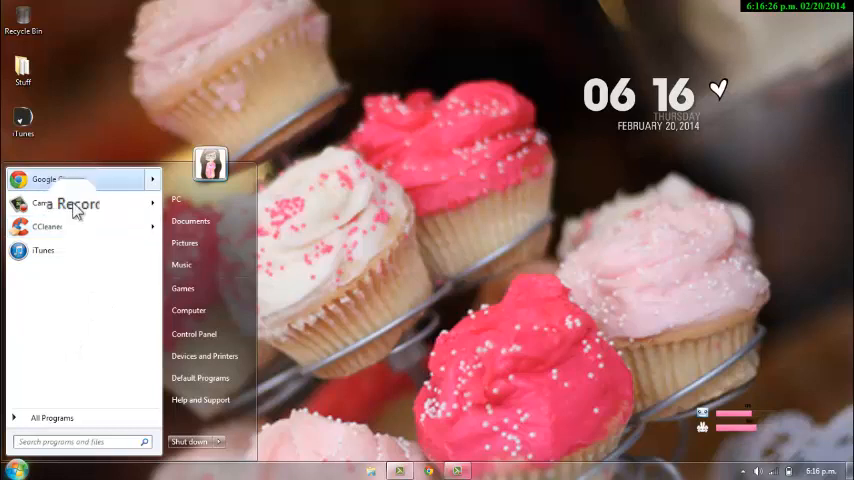
{"action": "left_click", "coordinate": [52, 416]}
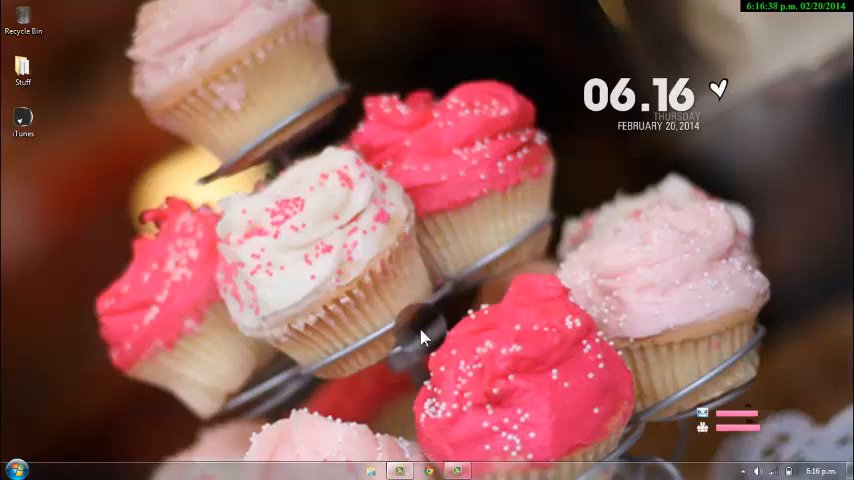
{"action": "mouse_move", "coordinate": [344, 348]}
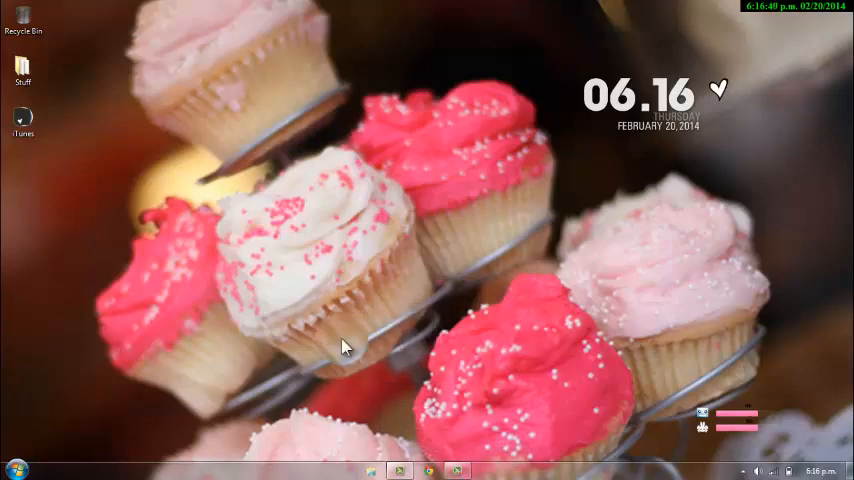